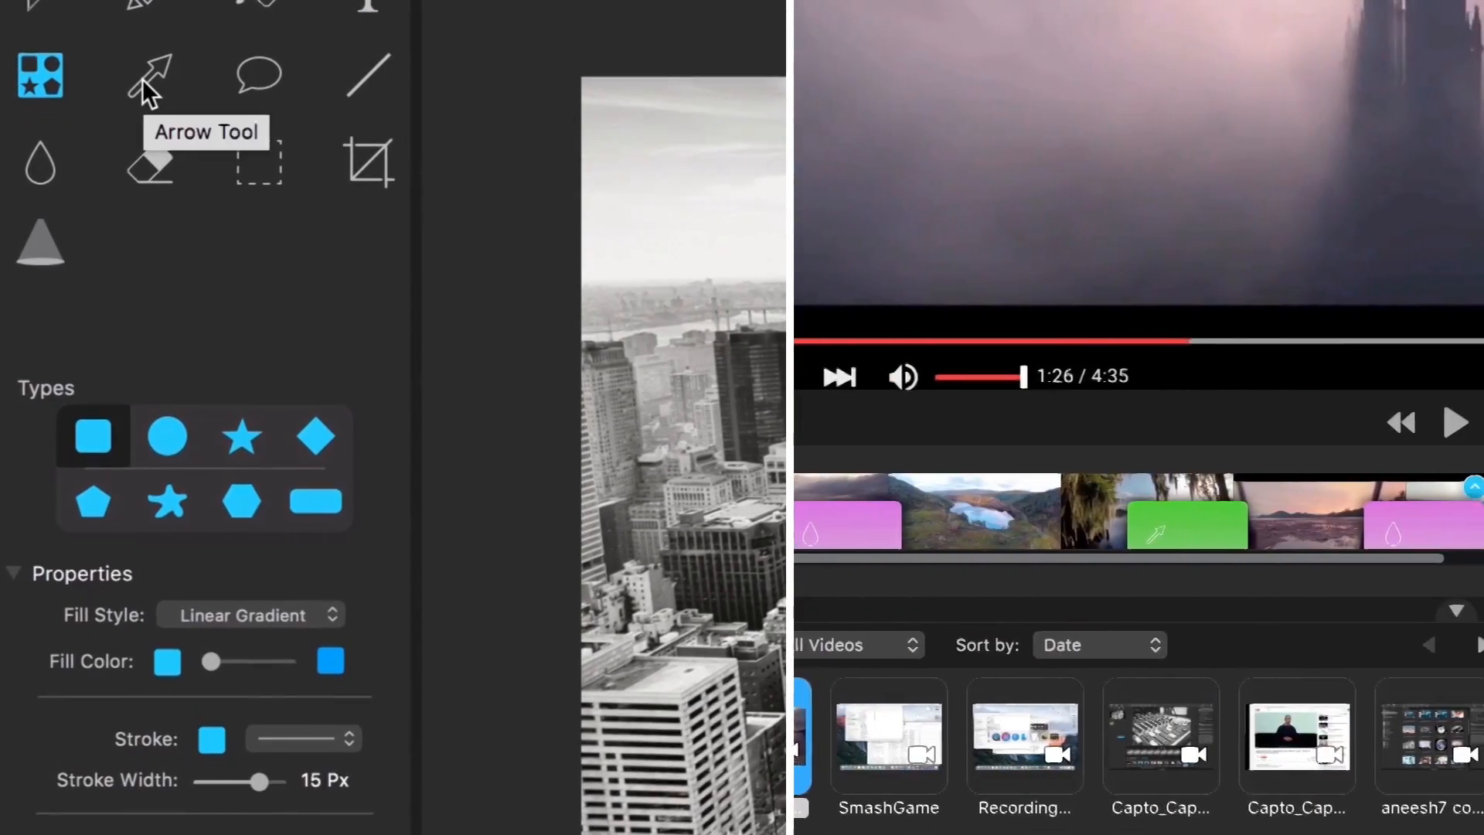
- Load the bird poster thumbnail into the image editor for annotation
left_click(148, 75)
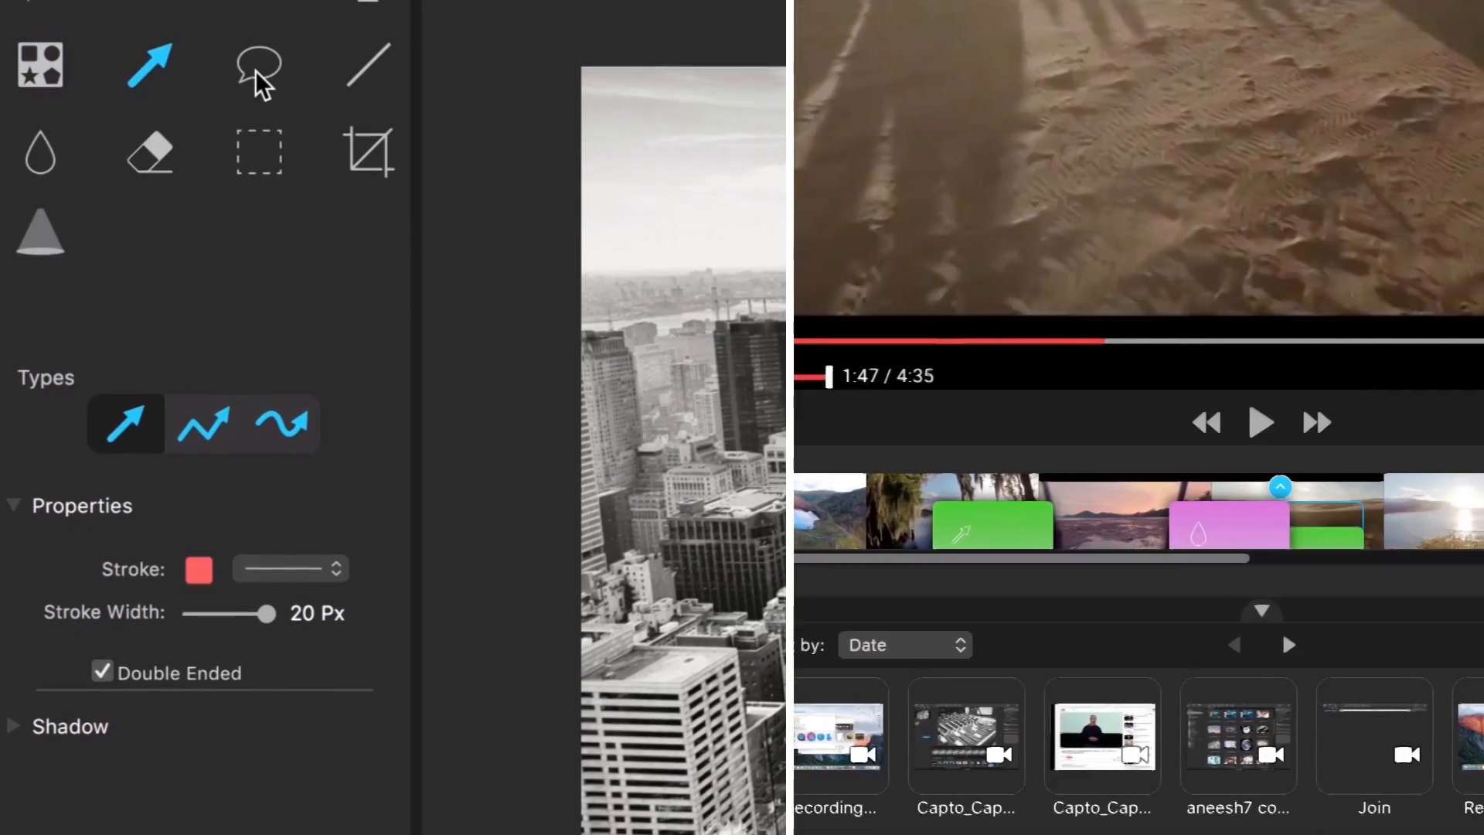
left_click(258, 65)
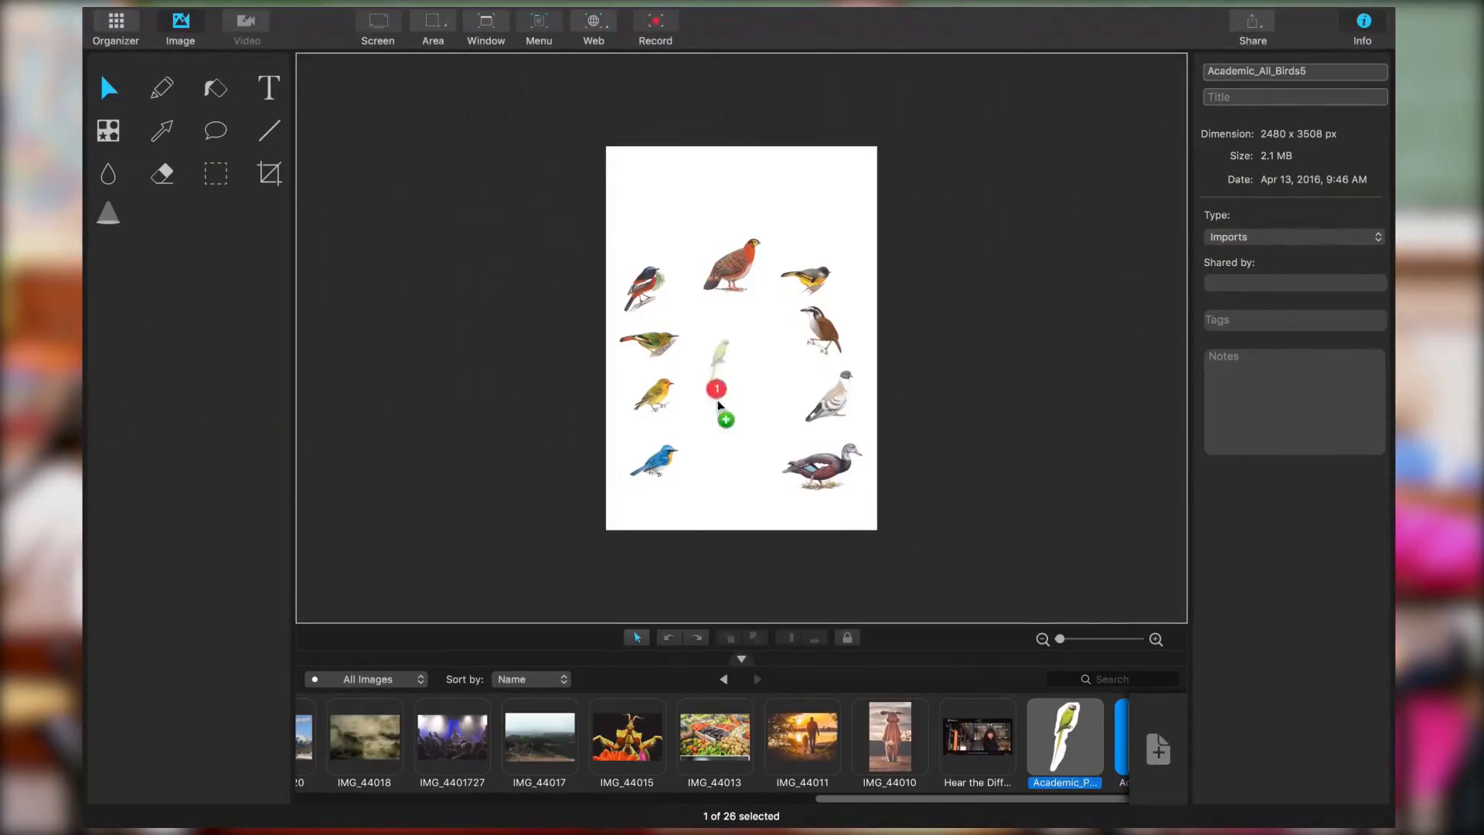
- Add text labels and curved arrows for the parrot and pigeon, then select the Sales Report thumbnail
left_click(269, 129)
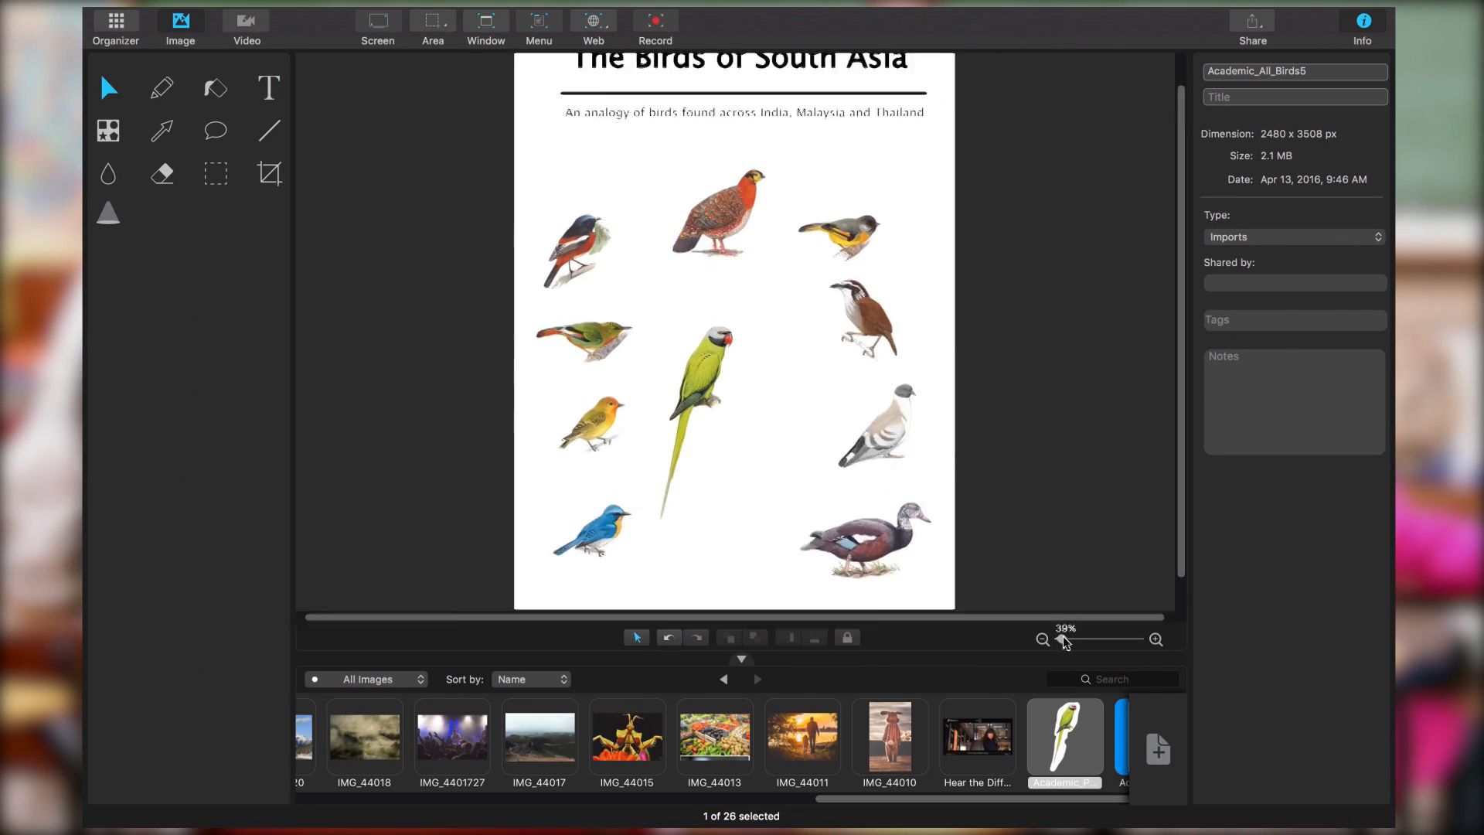
type("Parr")
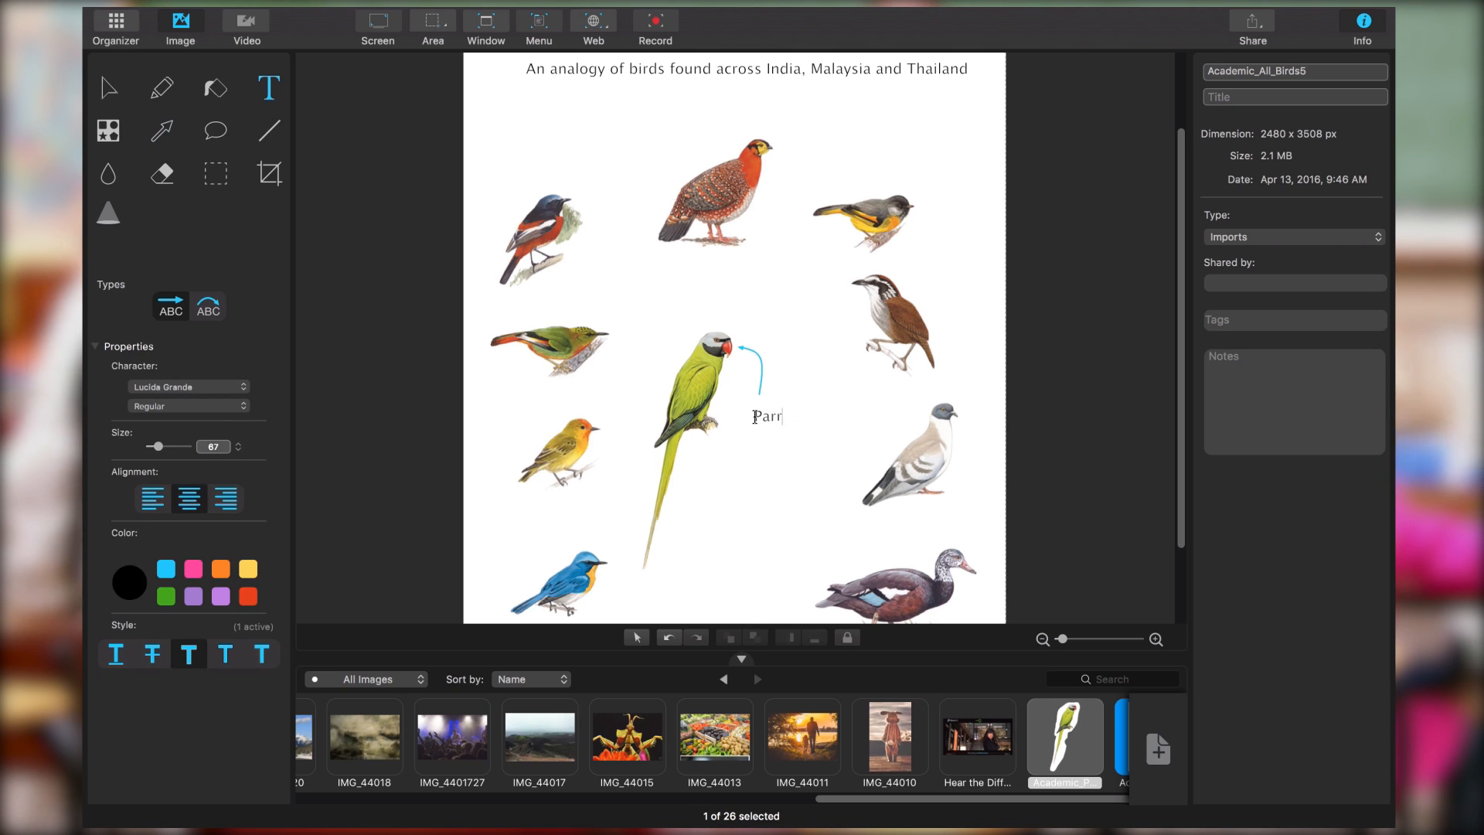
left_click(161, 132)
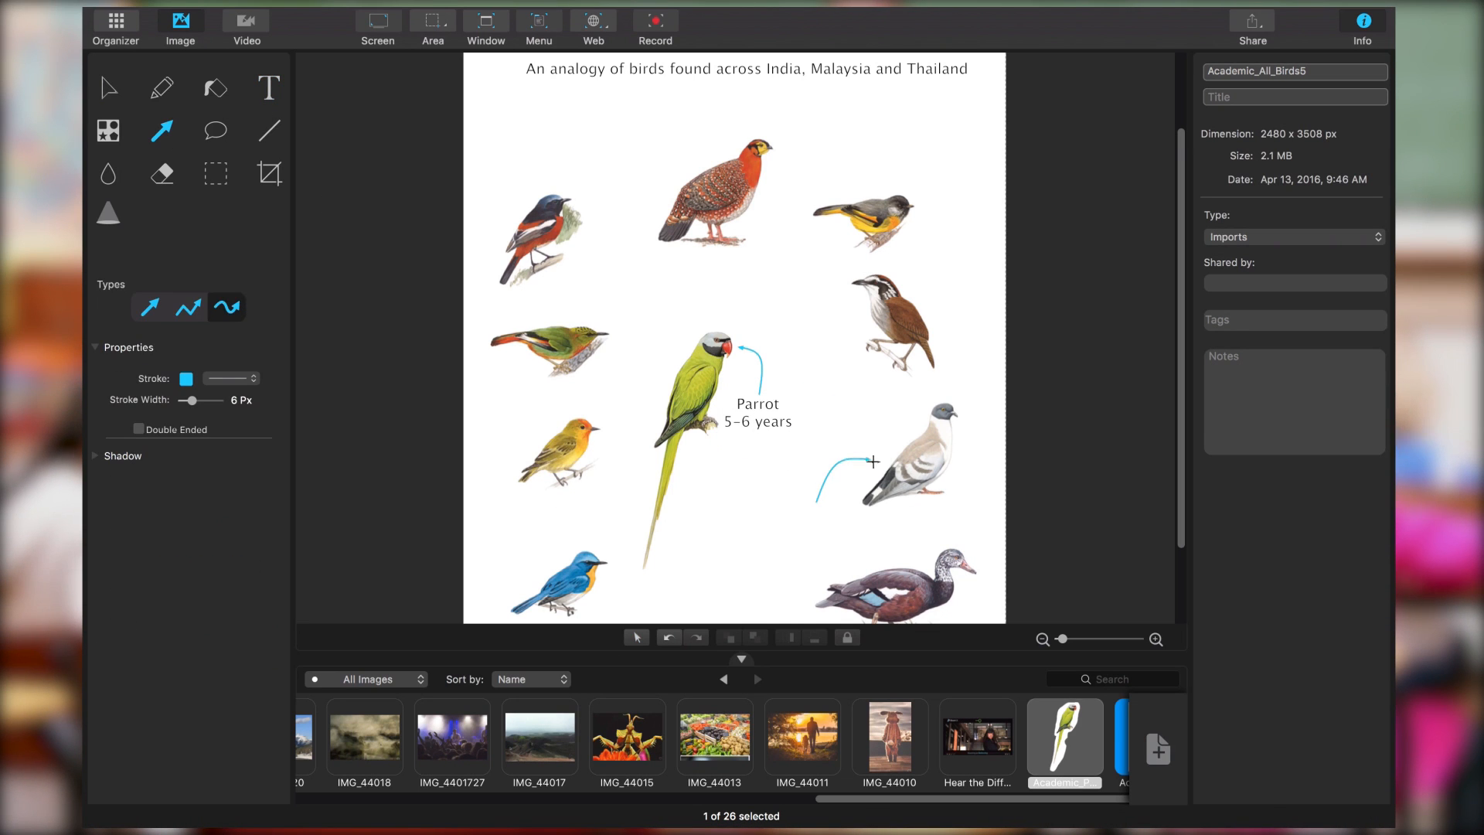
left_click(269, 88)
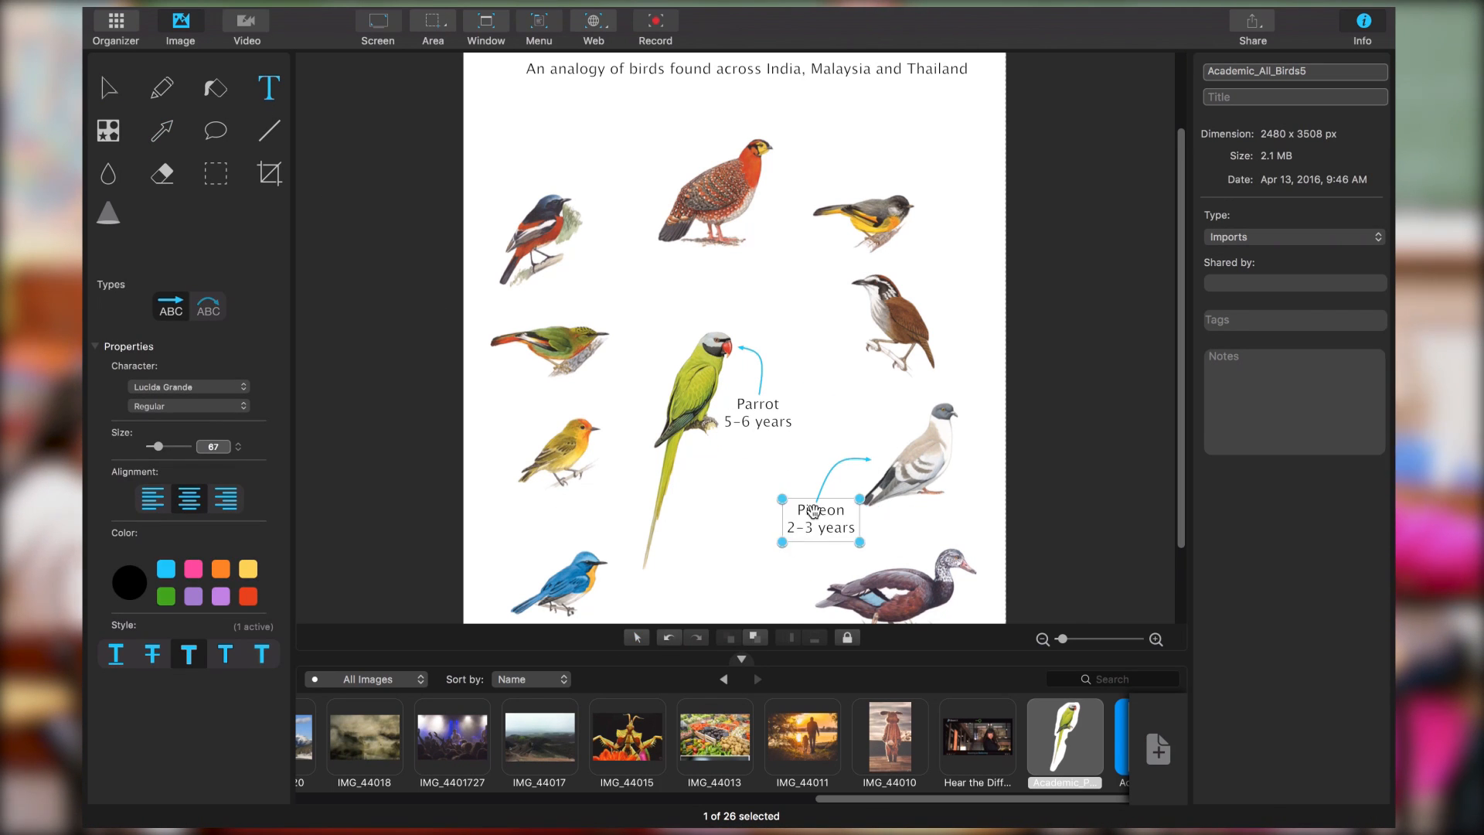
left_click(602, 742)
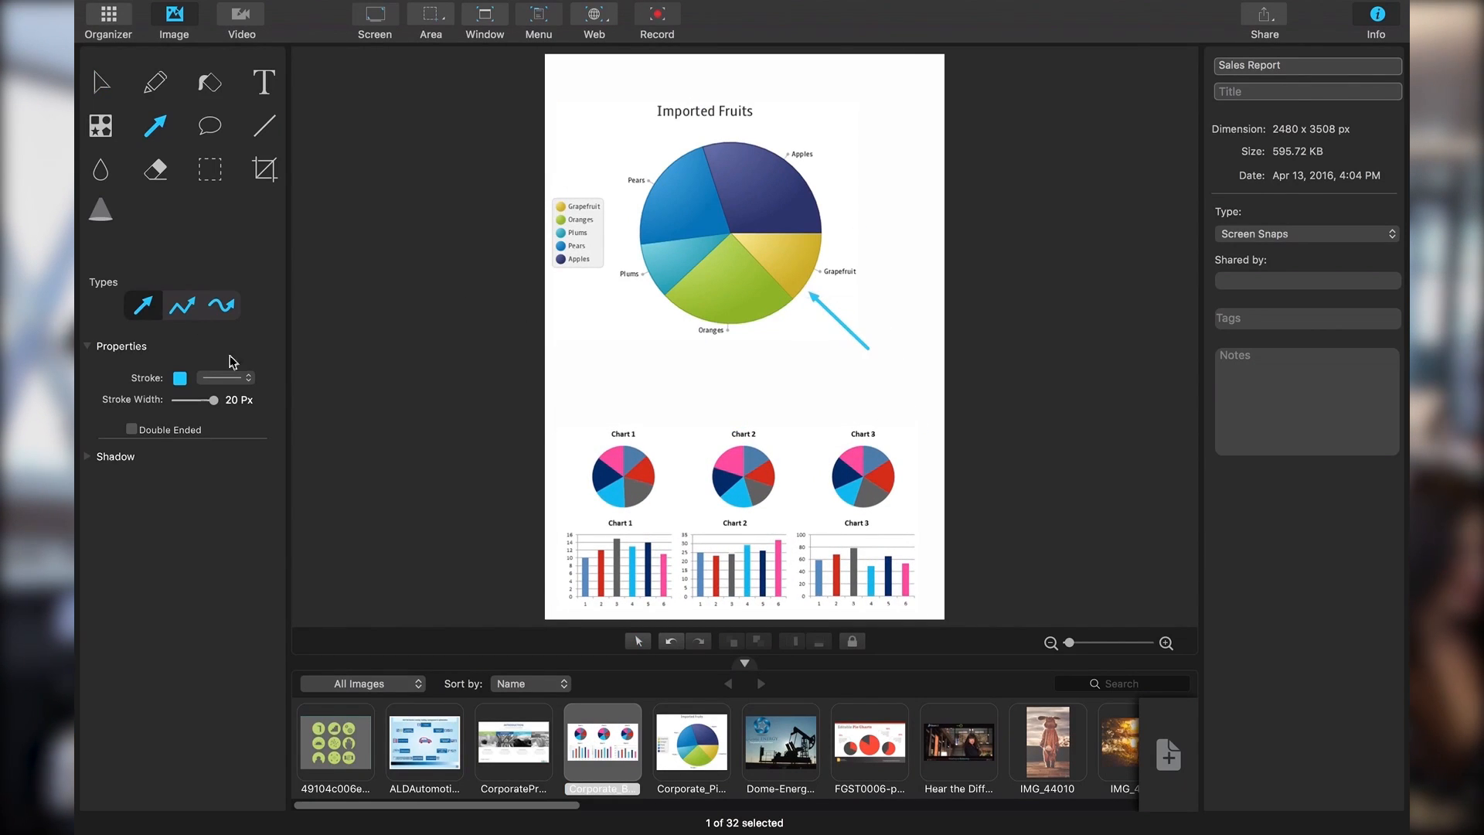
- Switch to the organizer and browse the Imports smart collection
left_click(264, 82)
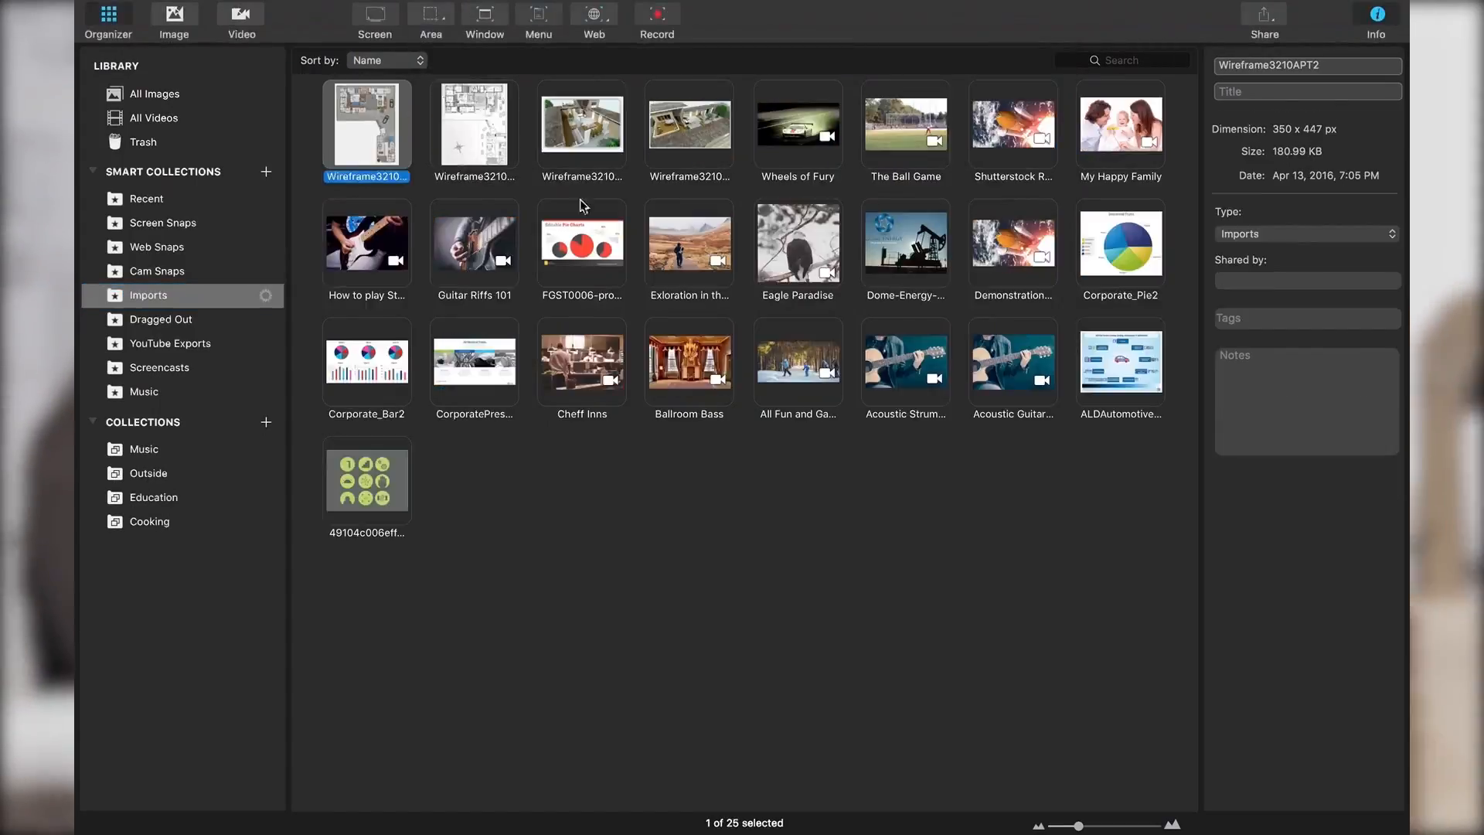
- Create a blank 2880×1800 document named Project_Exterior01
left_click(173, 20)
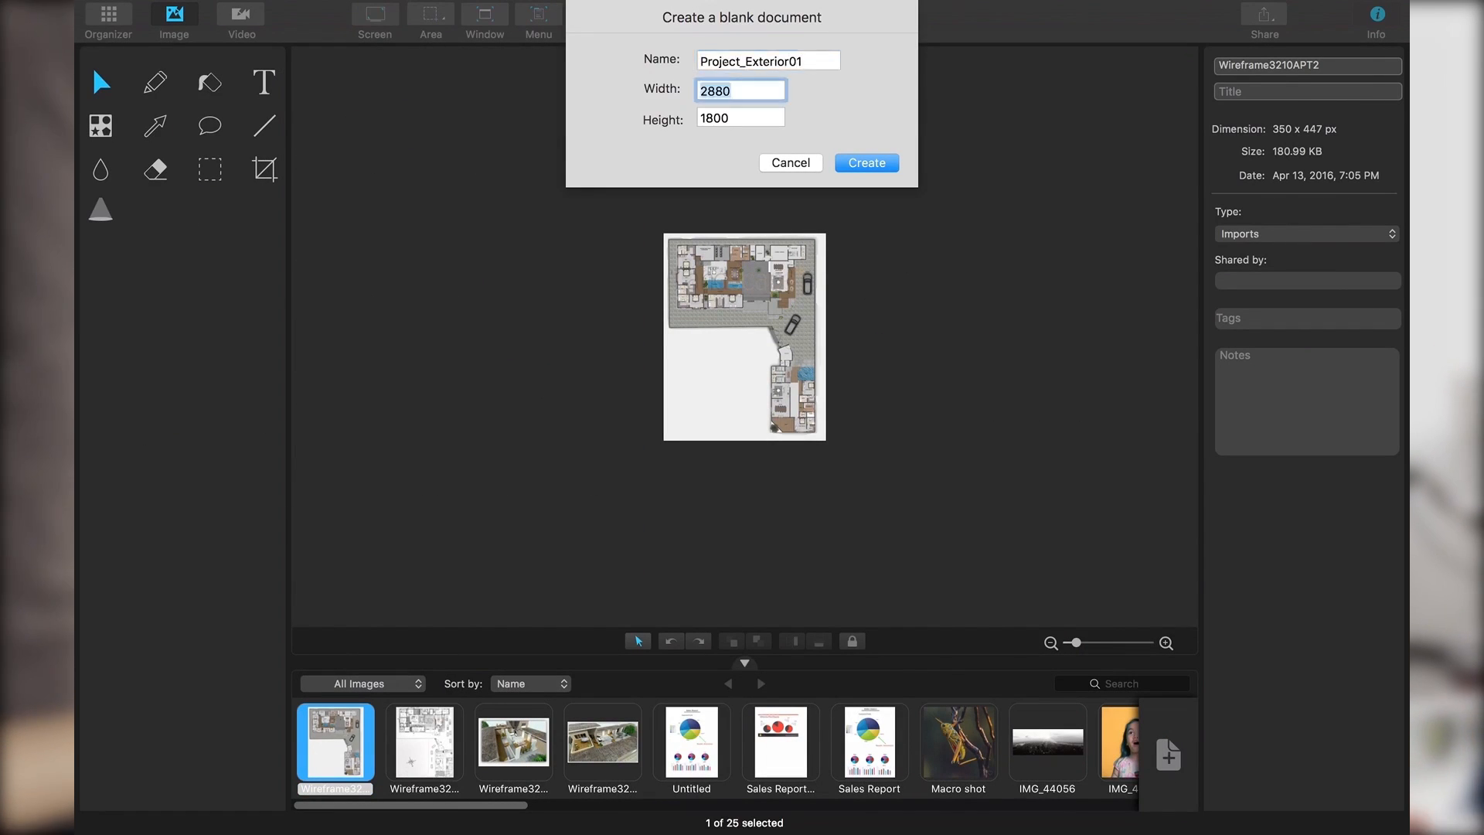
left_click(864, 162)
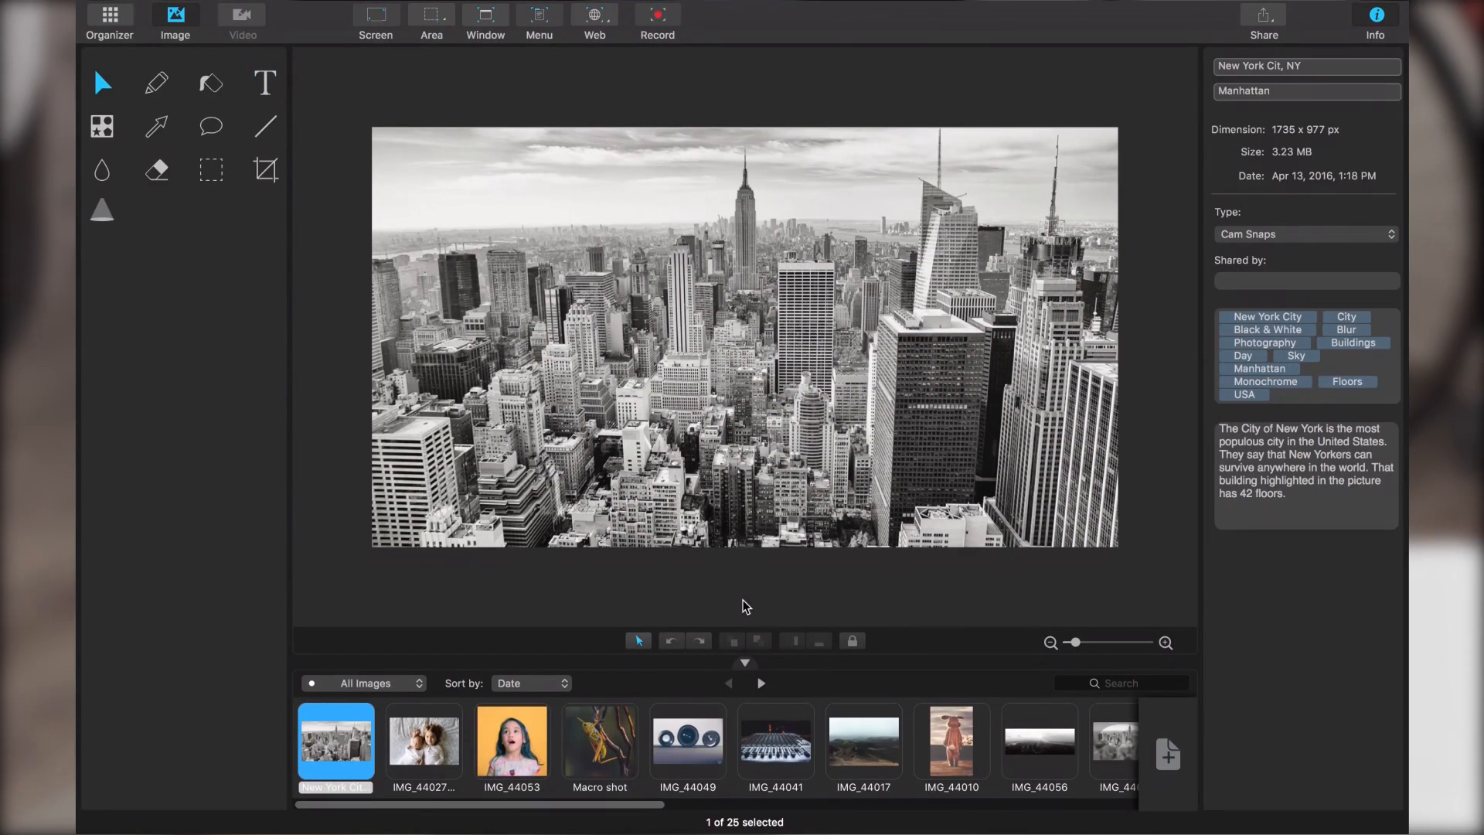
- View the New York City photo, then load an aerial clip into the video editor
left_click(102, 125)
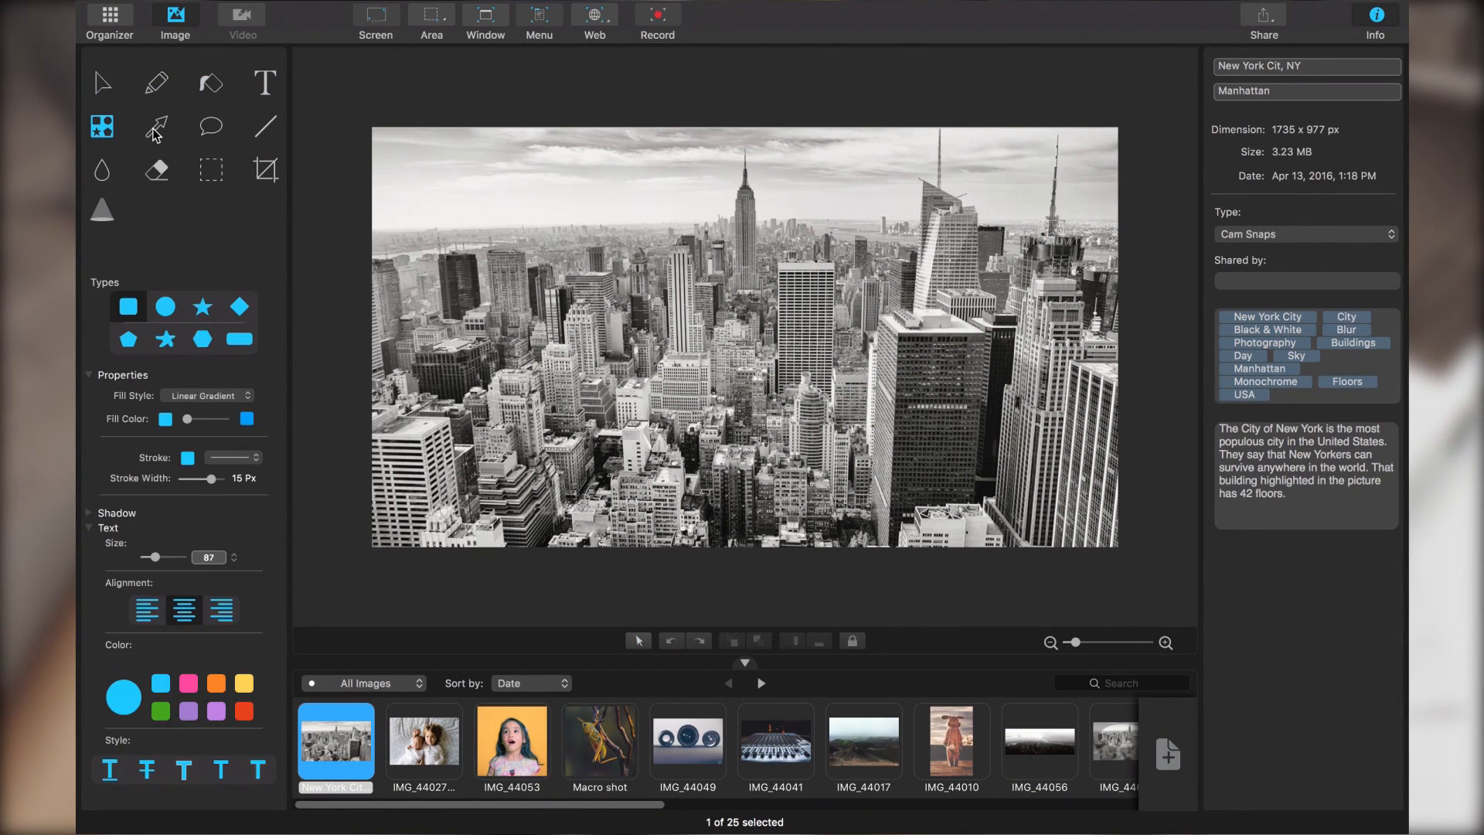
left_click(210, 170)
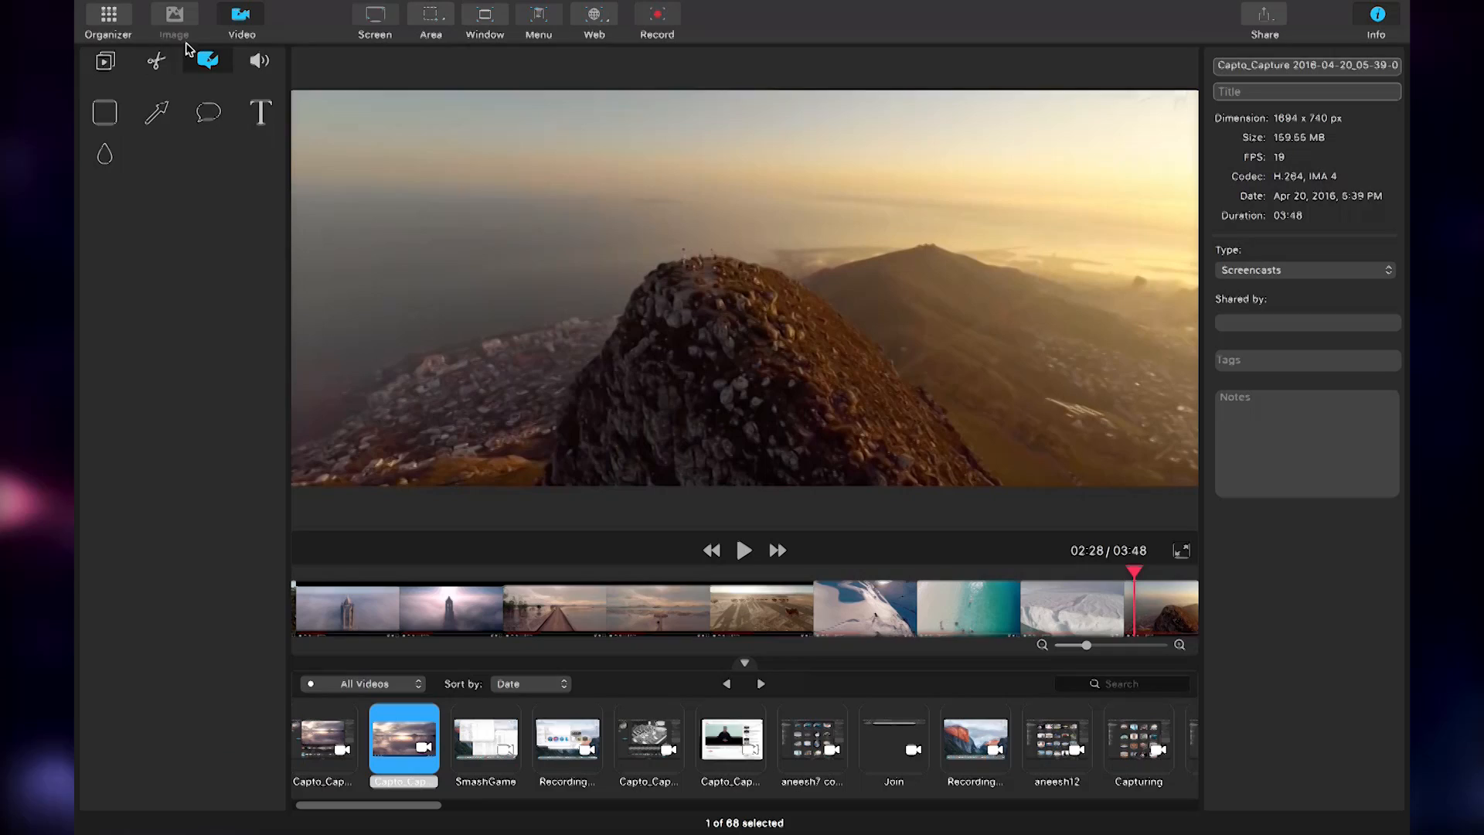
- Mark a middle section of the aerial clip with trim start and end times
left_click(156, 60)
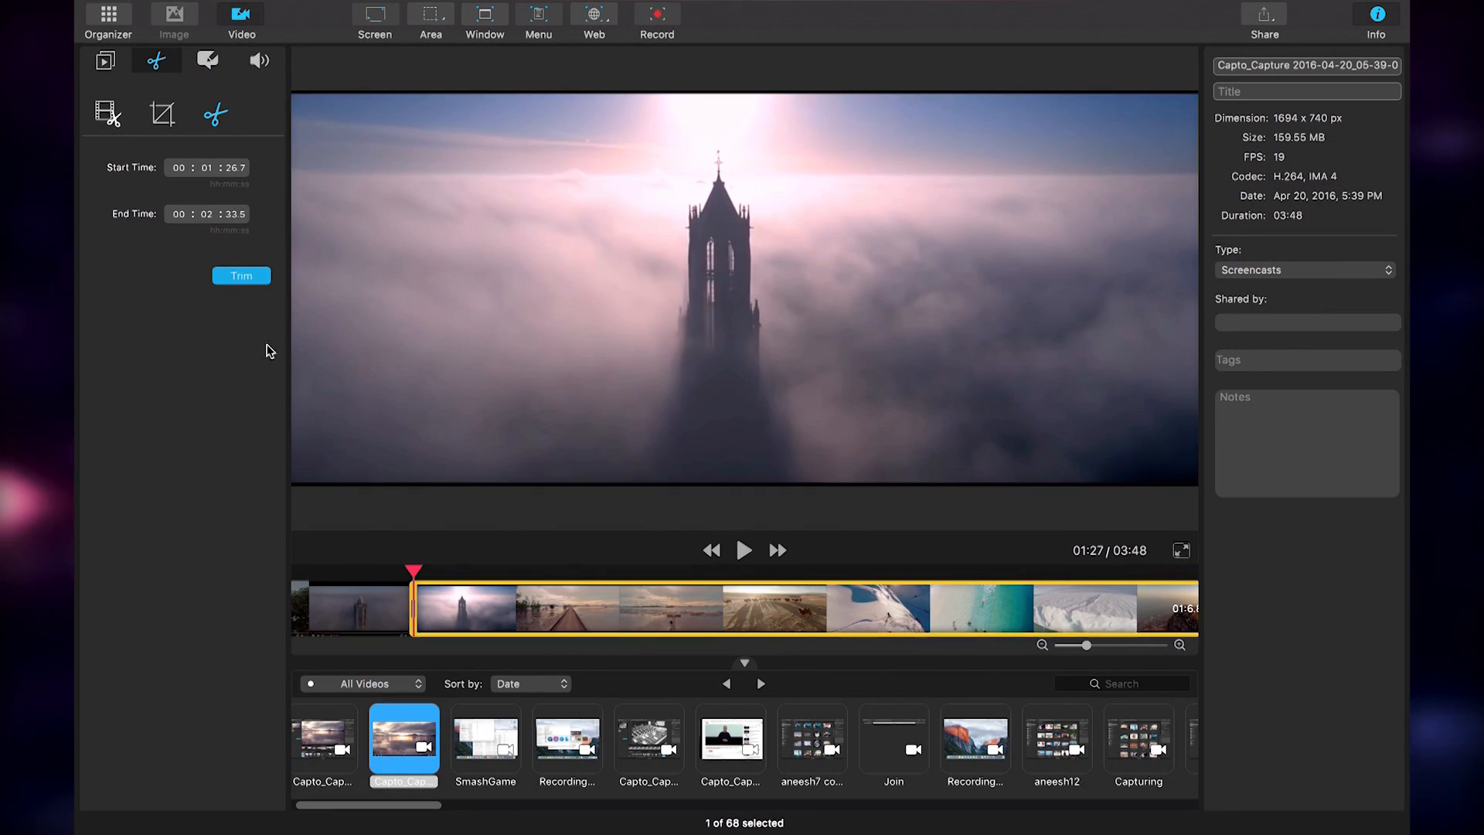
left_click(160, 113)
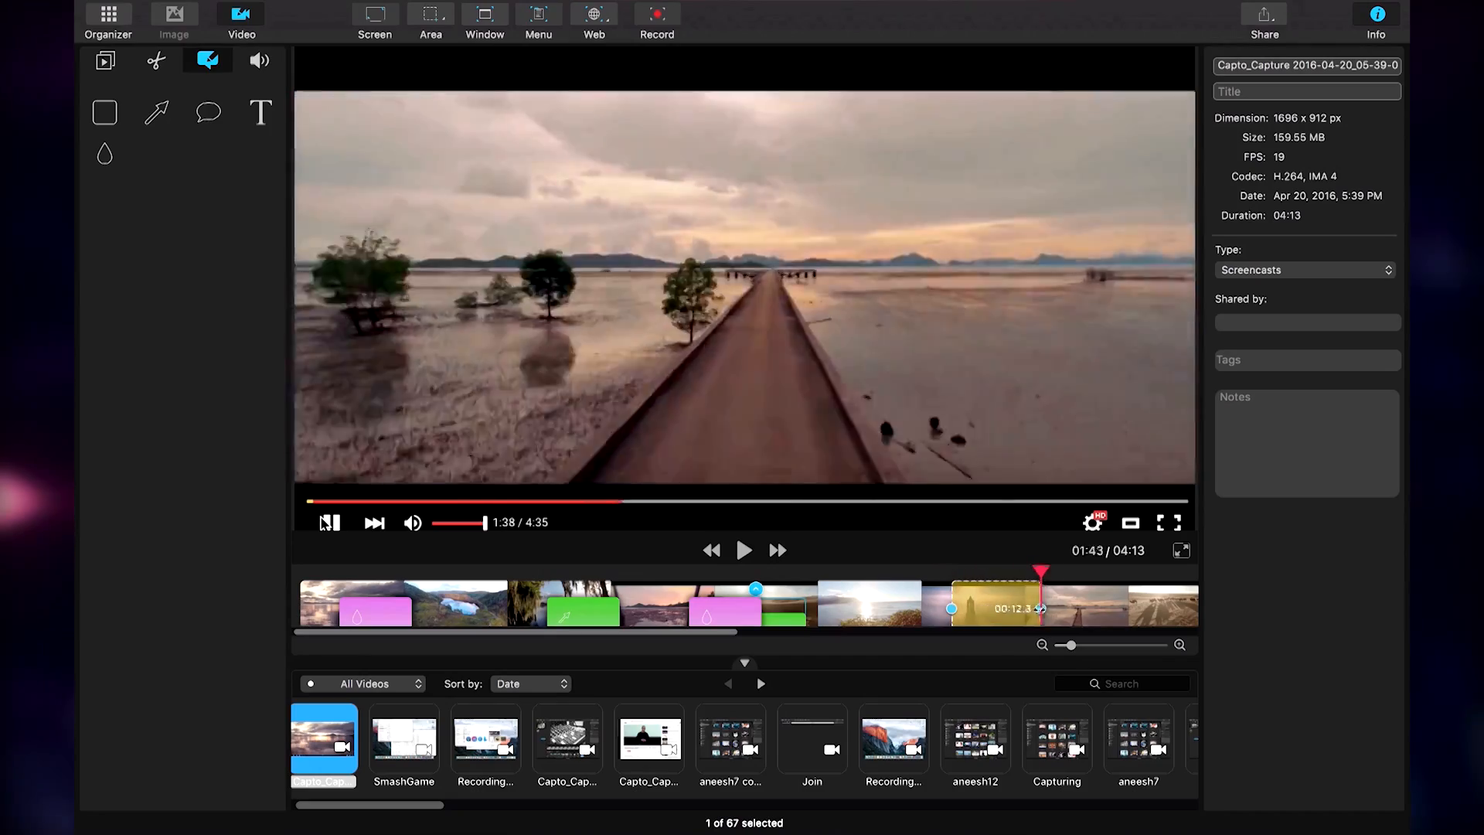
- Return to the New York City photo with line drawing set to a 20 px stroke
left_click(173, 17)
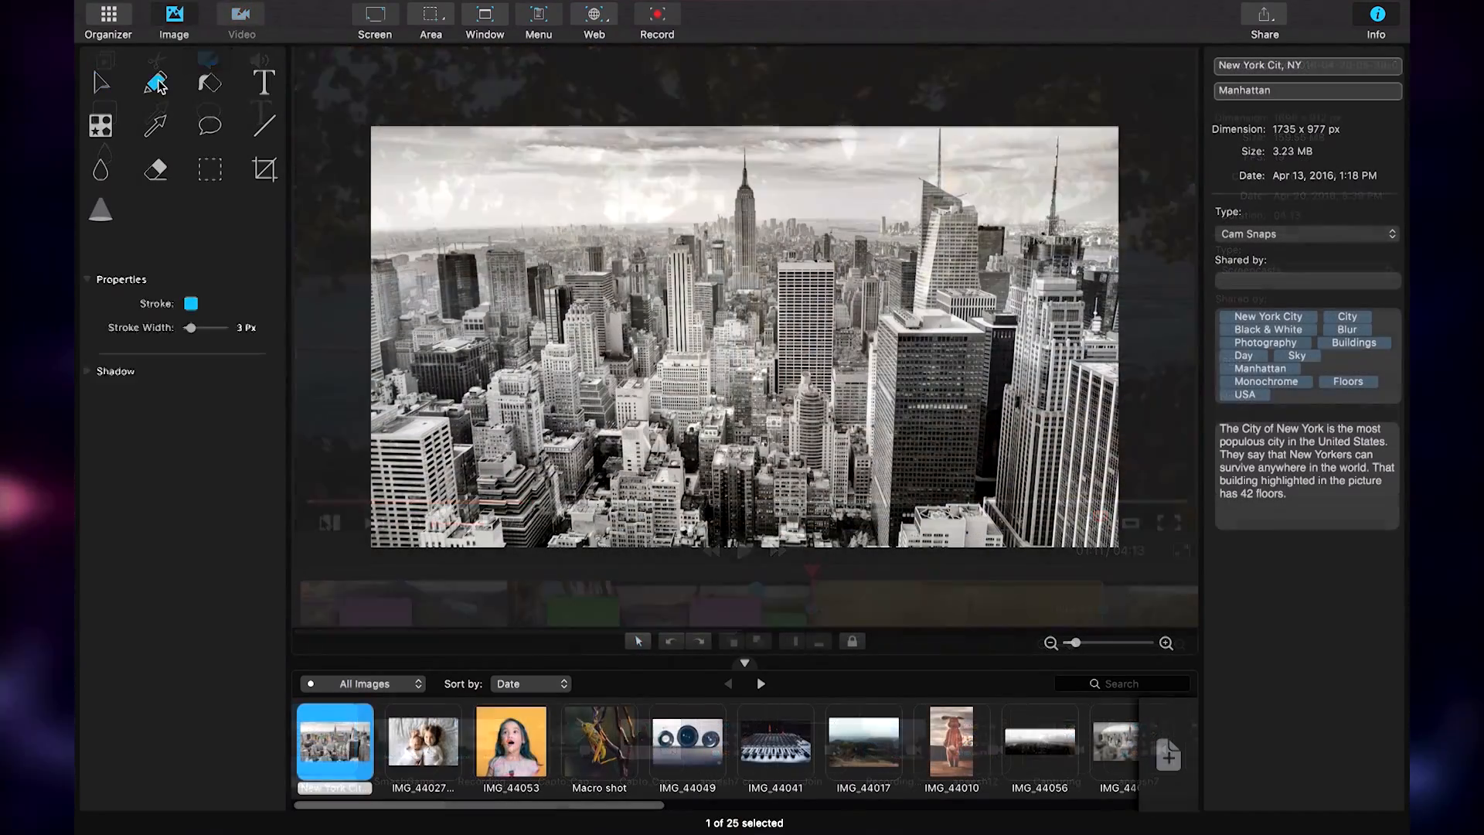
left_click(263, 125)
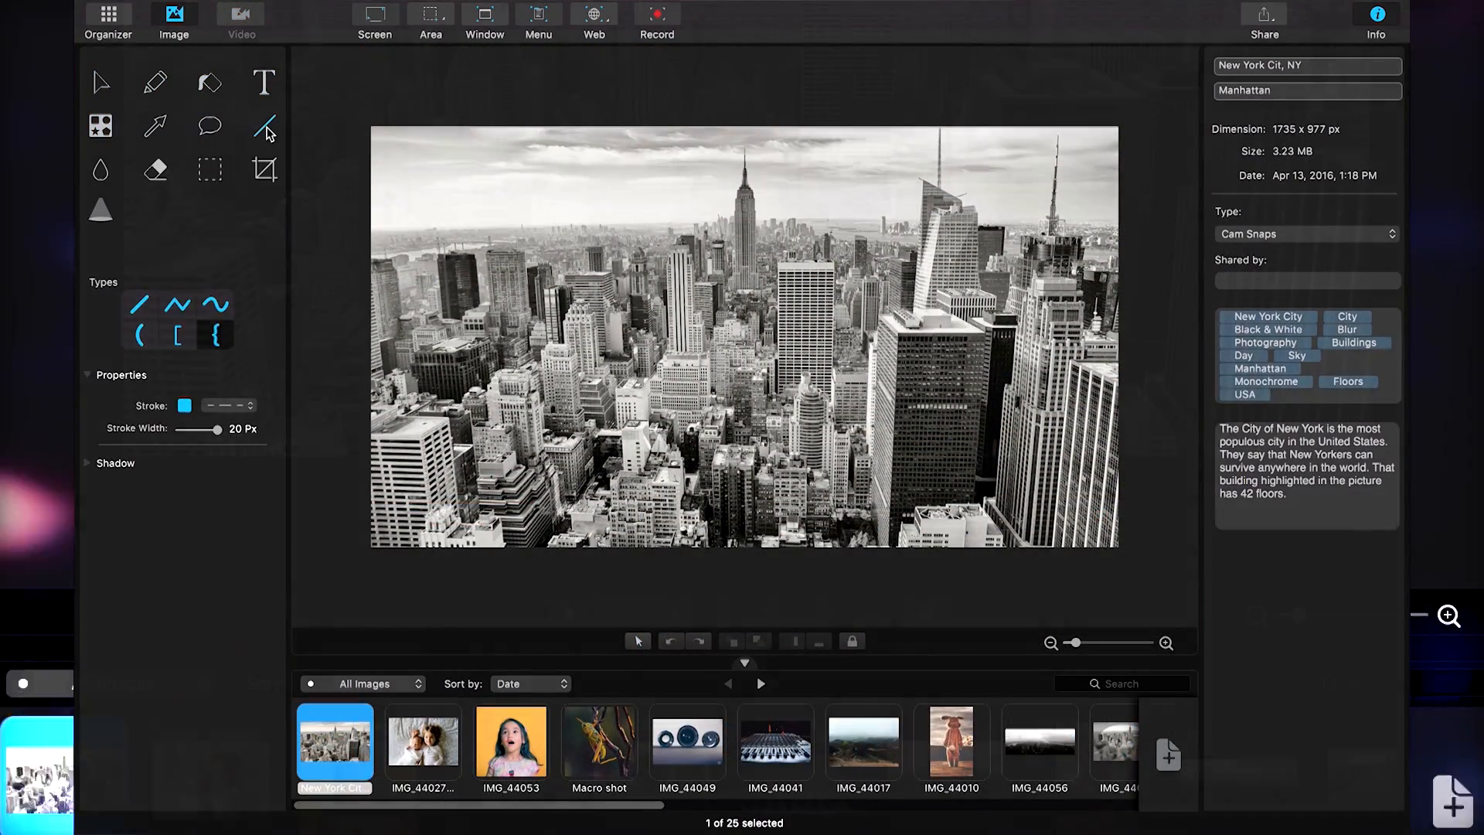